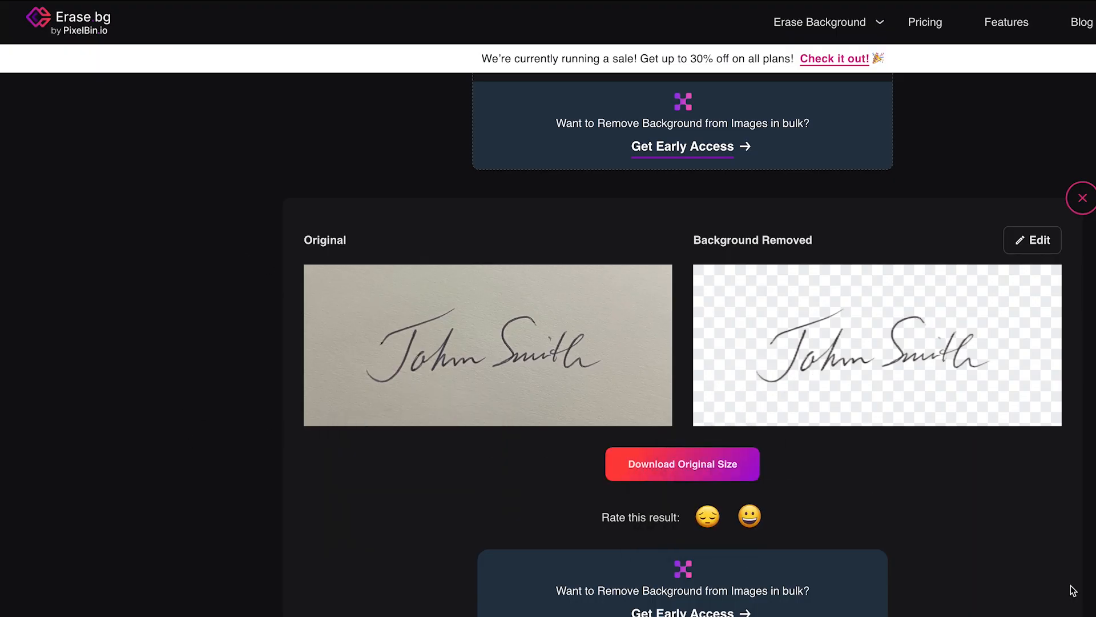
mouse_move(682, 464)
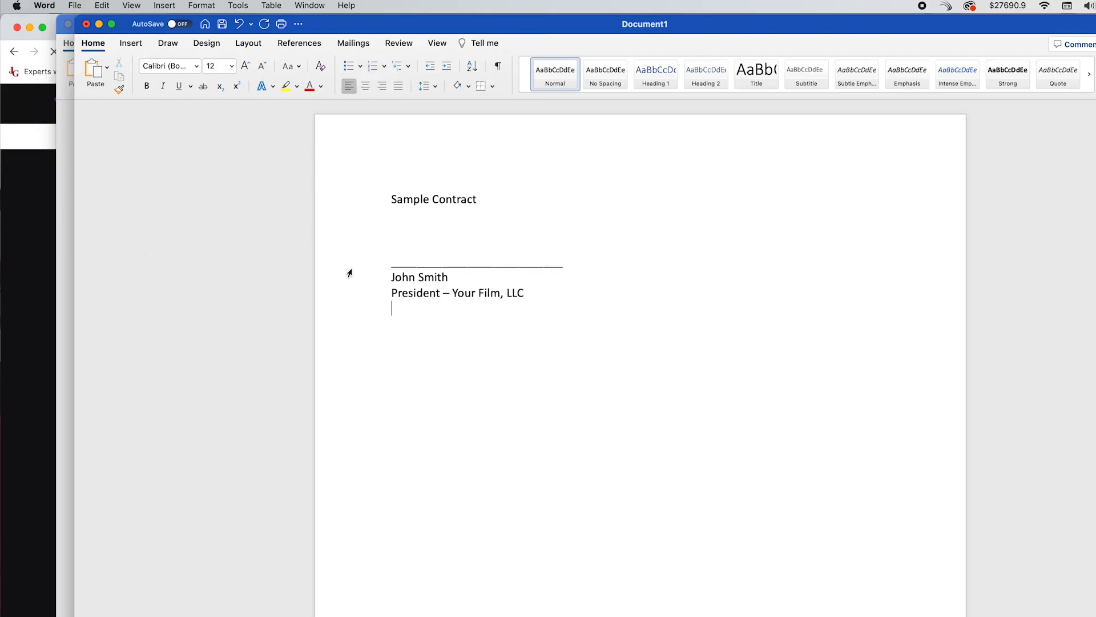
mouse_move(392, 257)
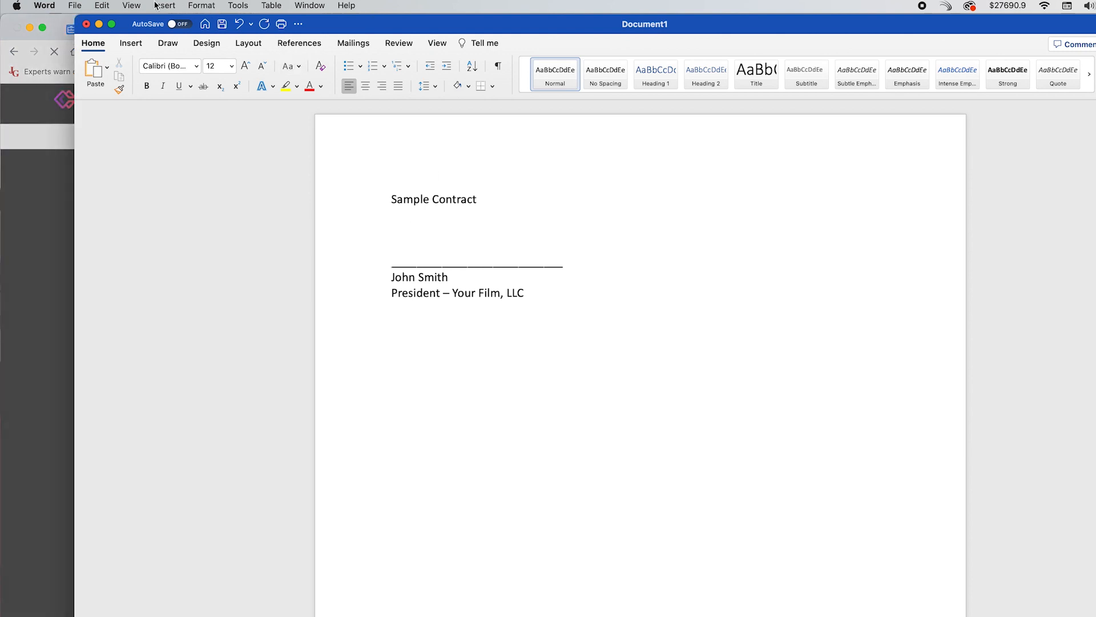
Insert the John Smith signature PNG from file above the signature line.
click(165, 6)
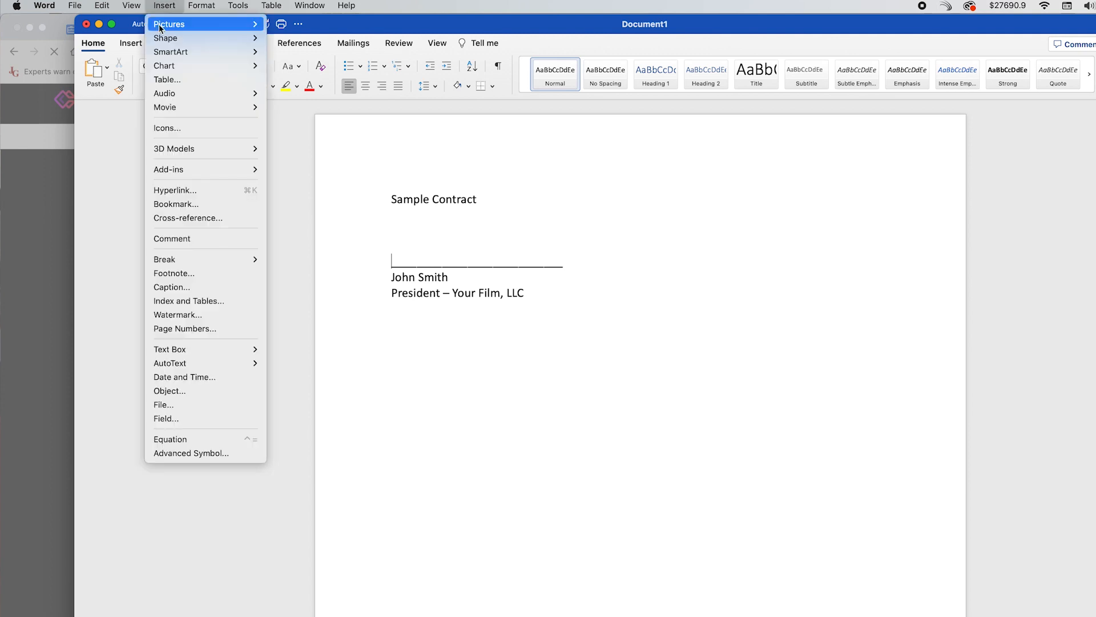
mouse_move(169, 24)
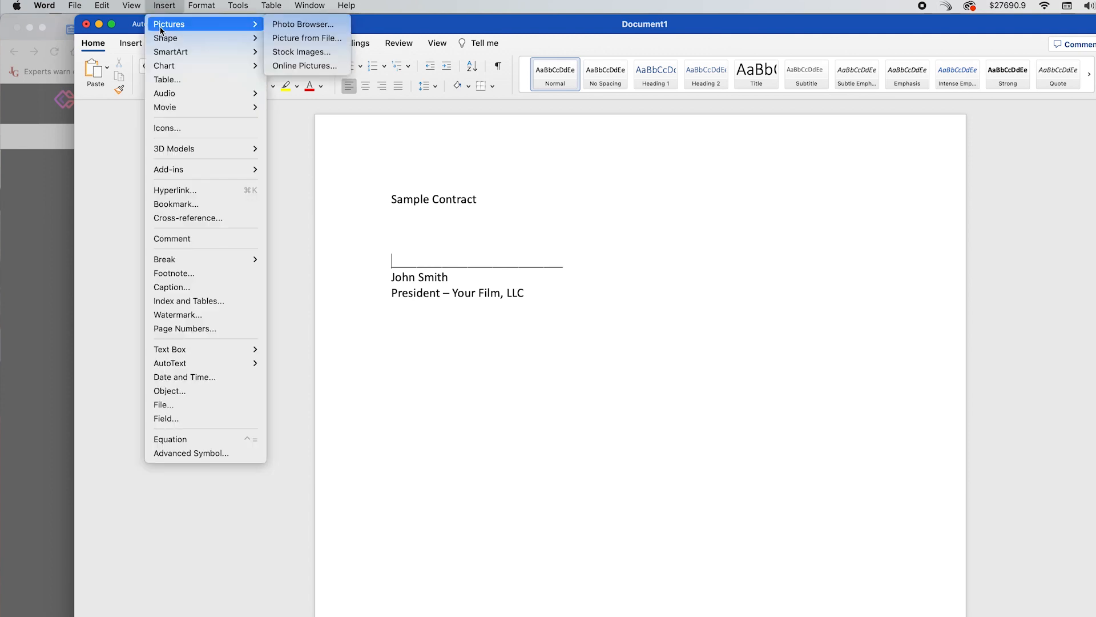
click(306, 37)
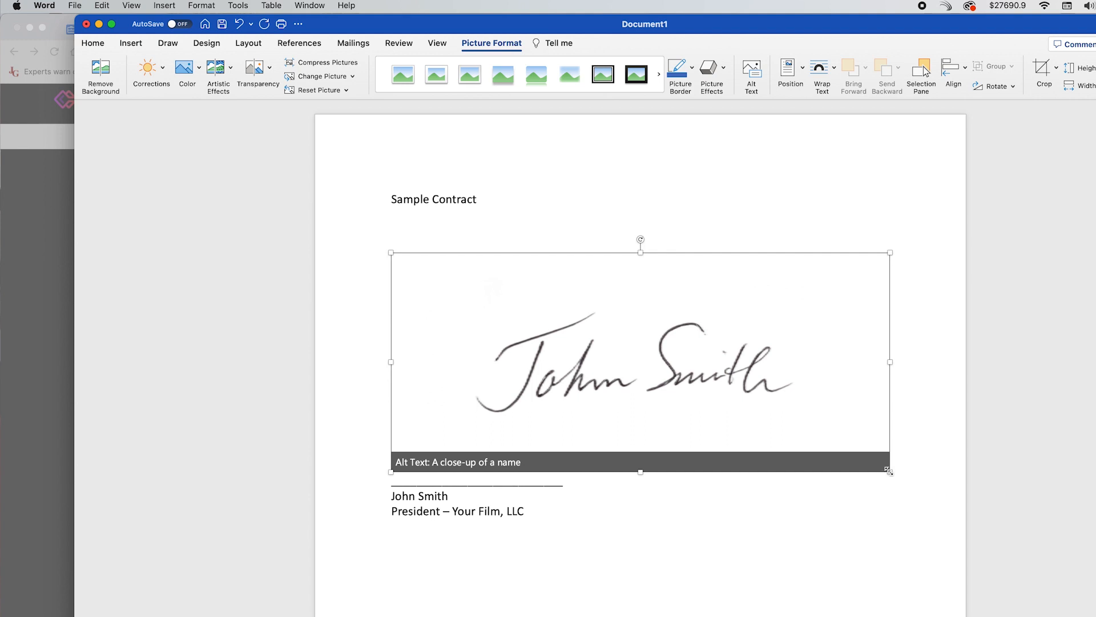
Resize the signature picture from its corner to about 2.52 by 1.1 inches.
drag(890, 471, 816, 440)
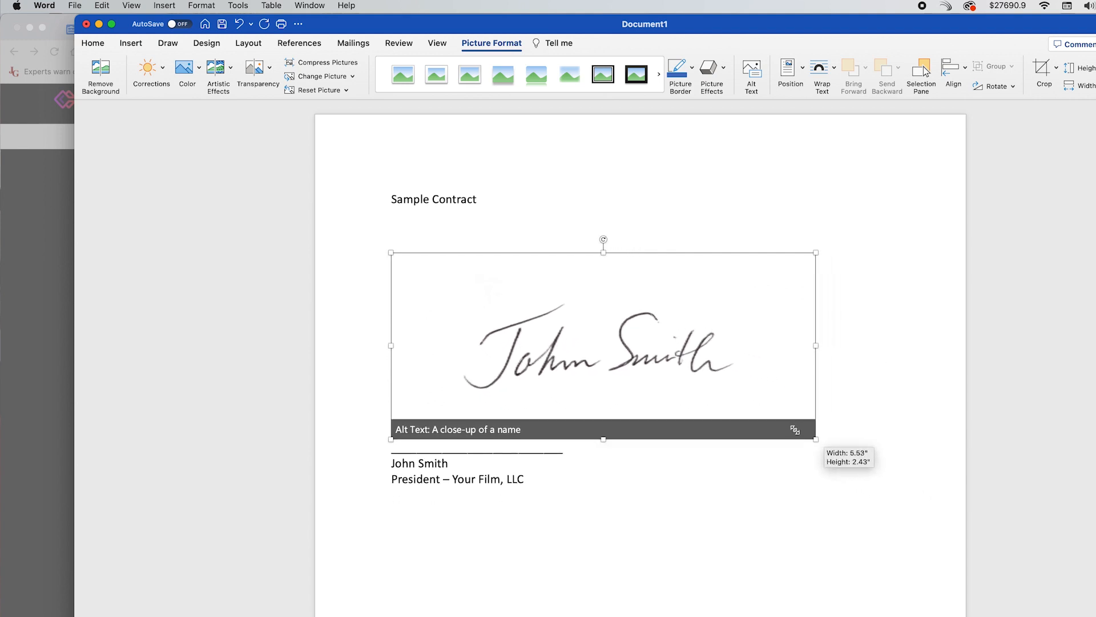
drag(816, 439, 635, 351)
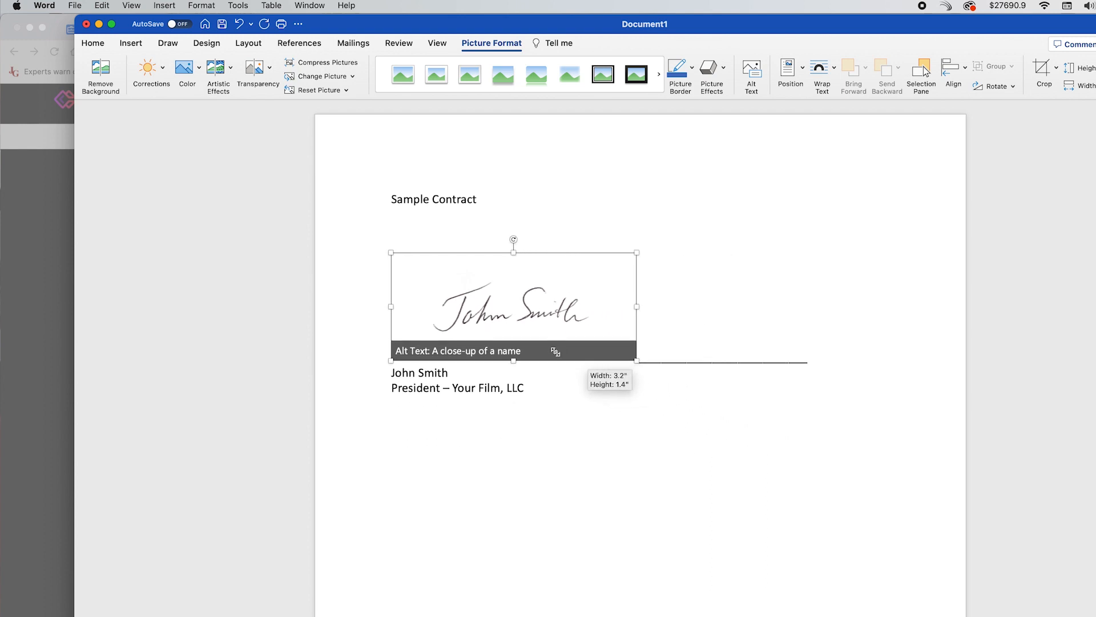
drag(635, 352, 583, 336)
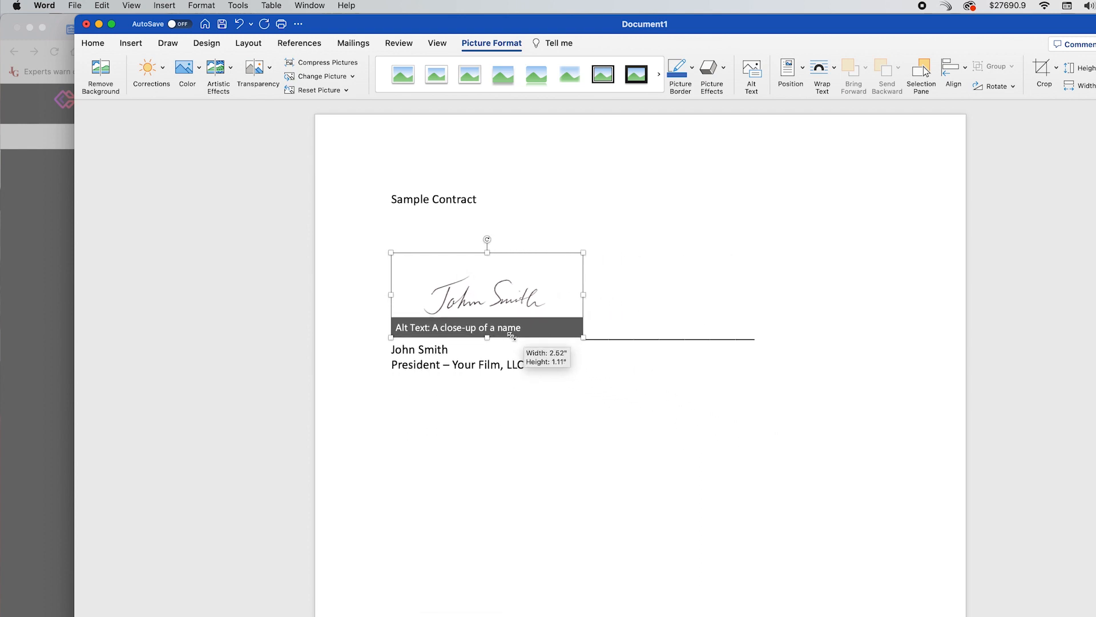
drag(582, 336, 577, 336)
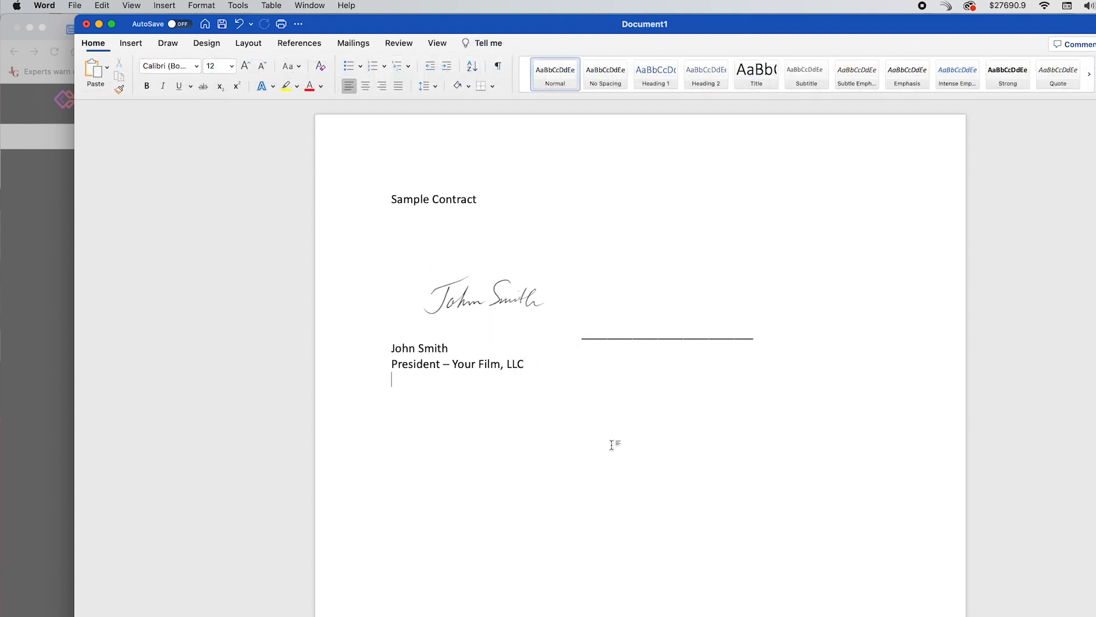
Set the signature picture's text wrapping to Behind Text.
click(483, 293)
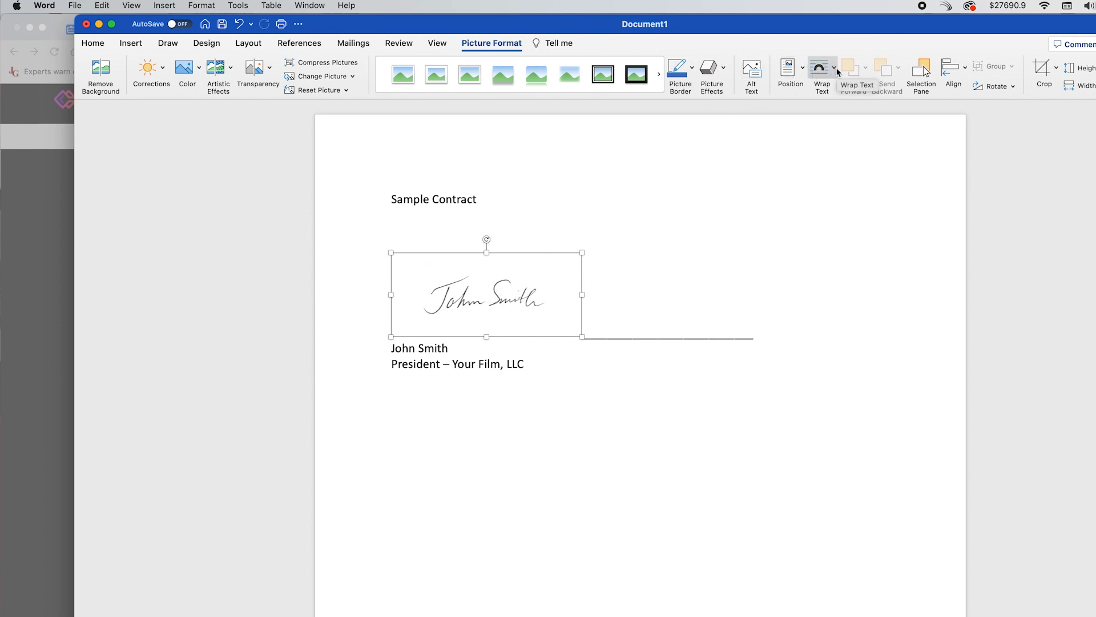
click(822, 72)
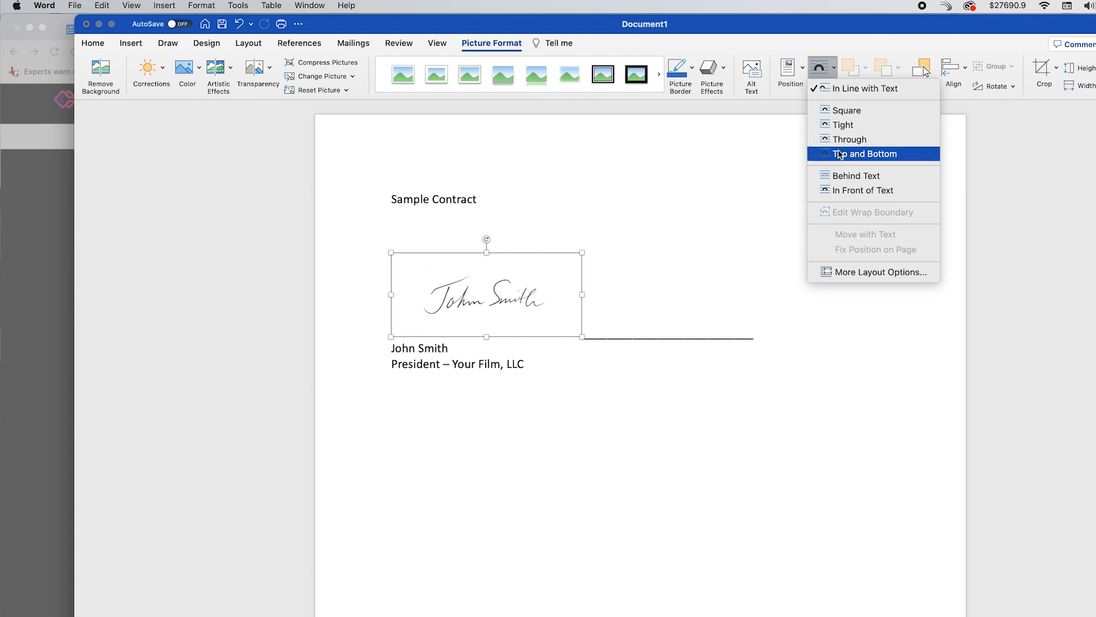
click(863, 153)
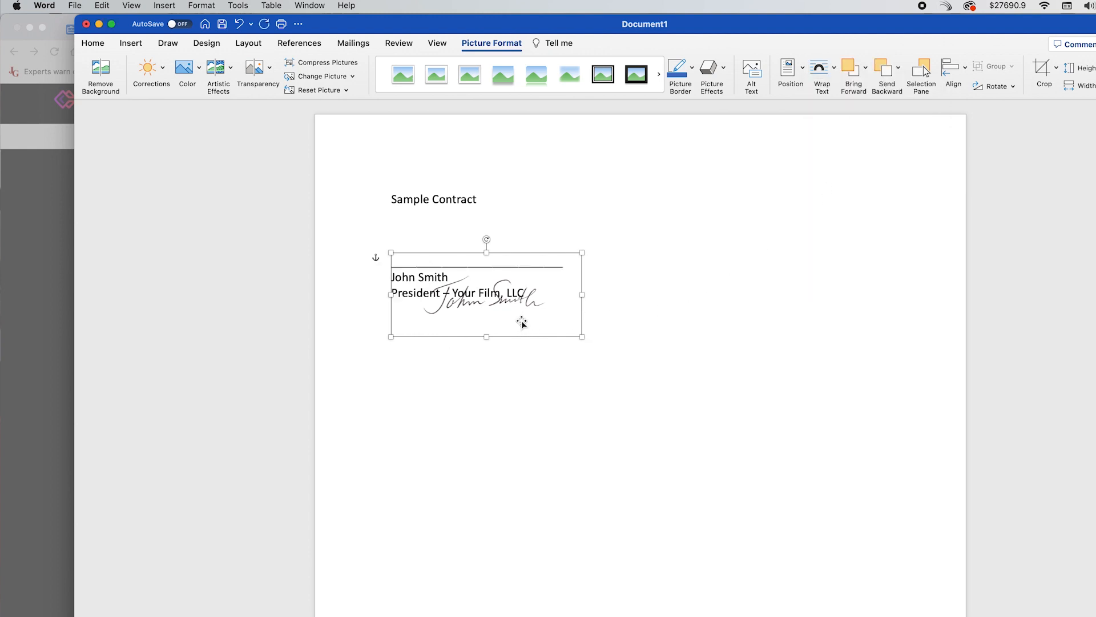
Drag the signature up so it overlaps the line above John Smith's name.
drag(521, 321, 503, 283)
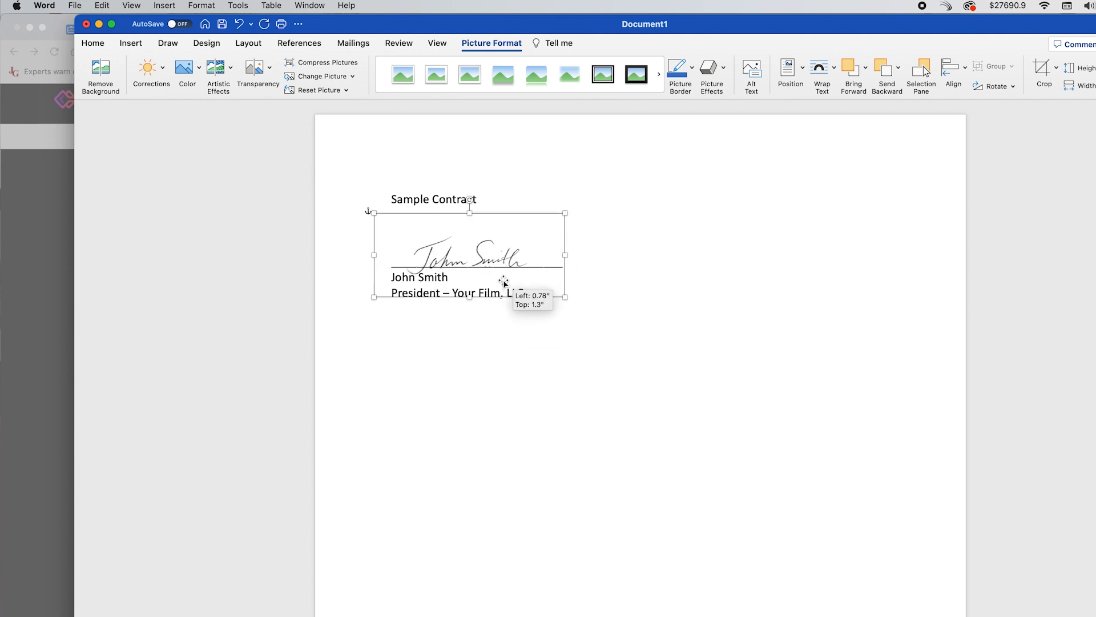
drag(504, 284, 494, 282)
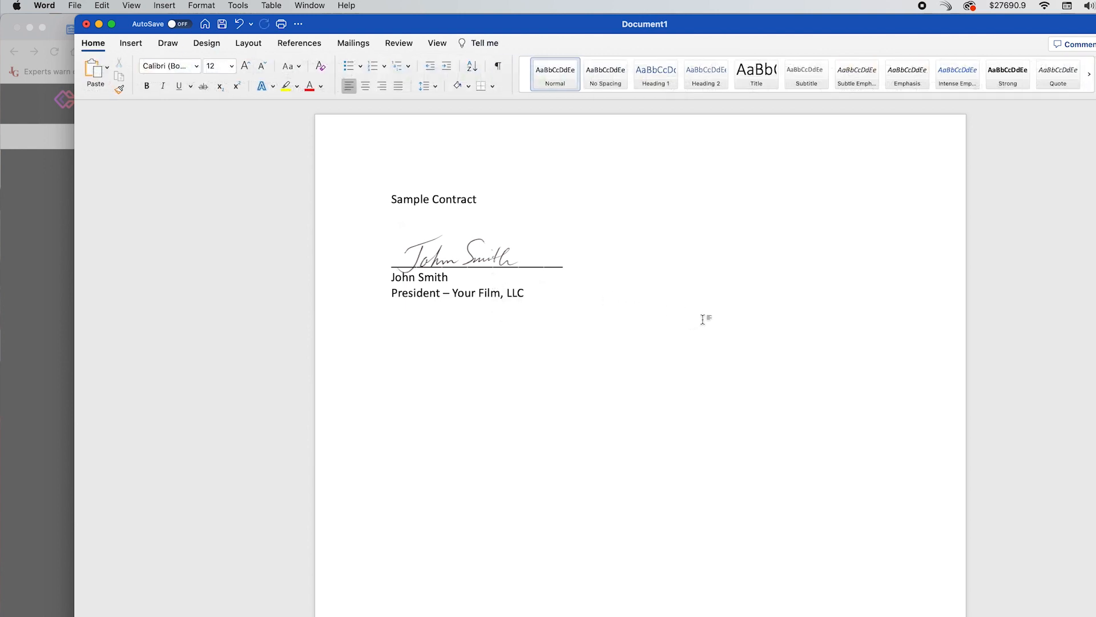
mouse_move(38, 322)
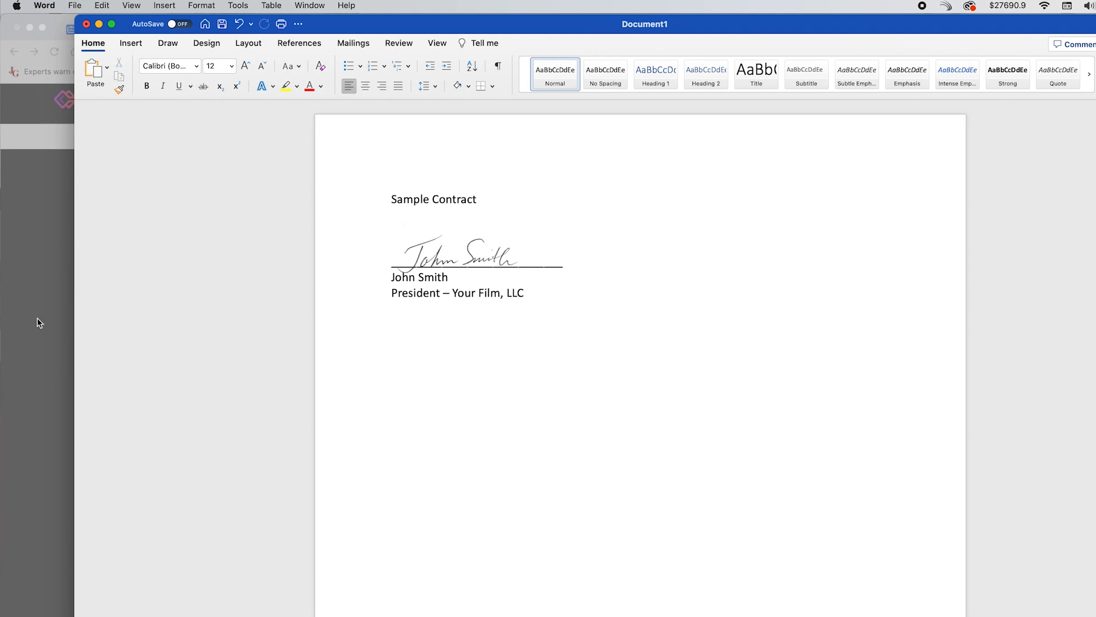
mouse_move(455, 292)
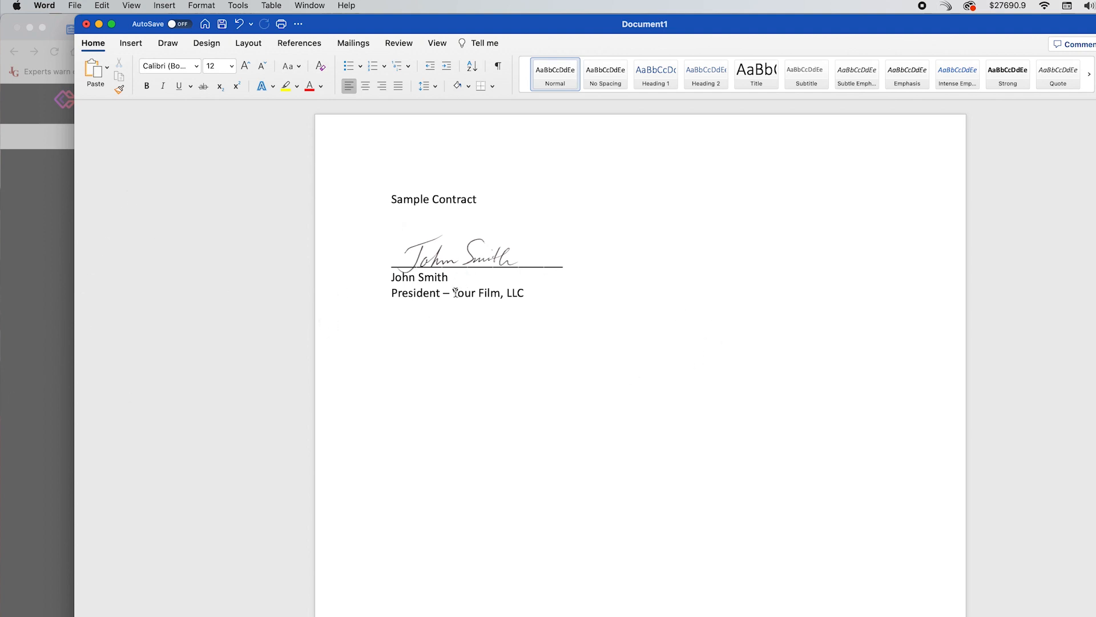